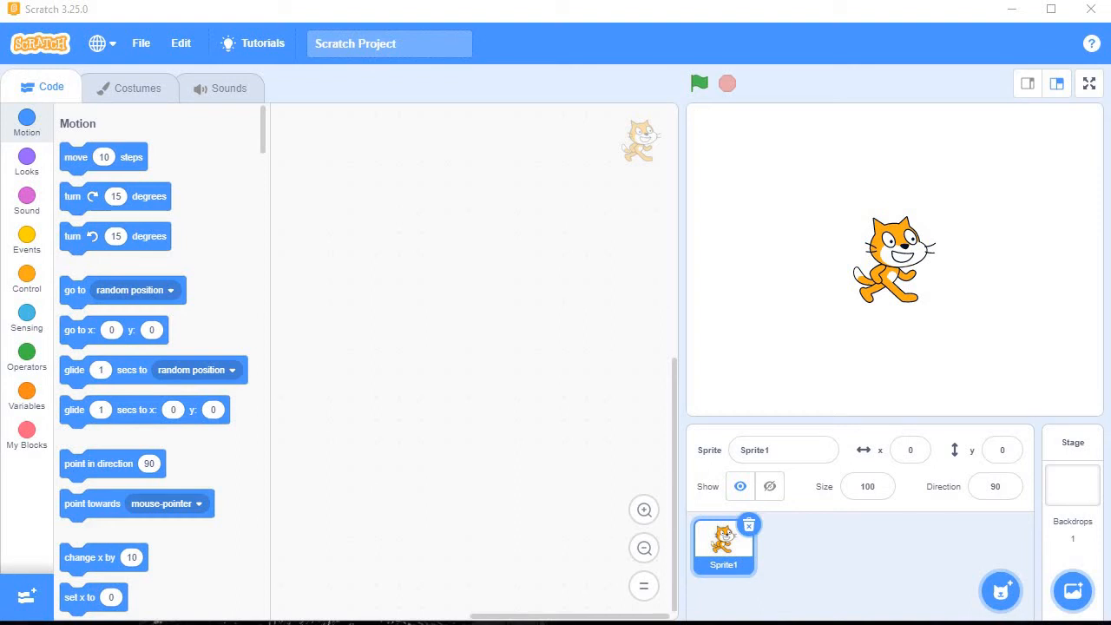
mouse_move(132, 262)
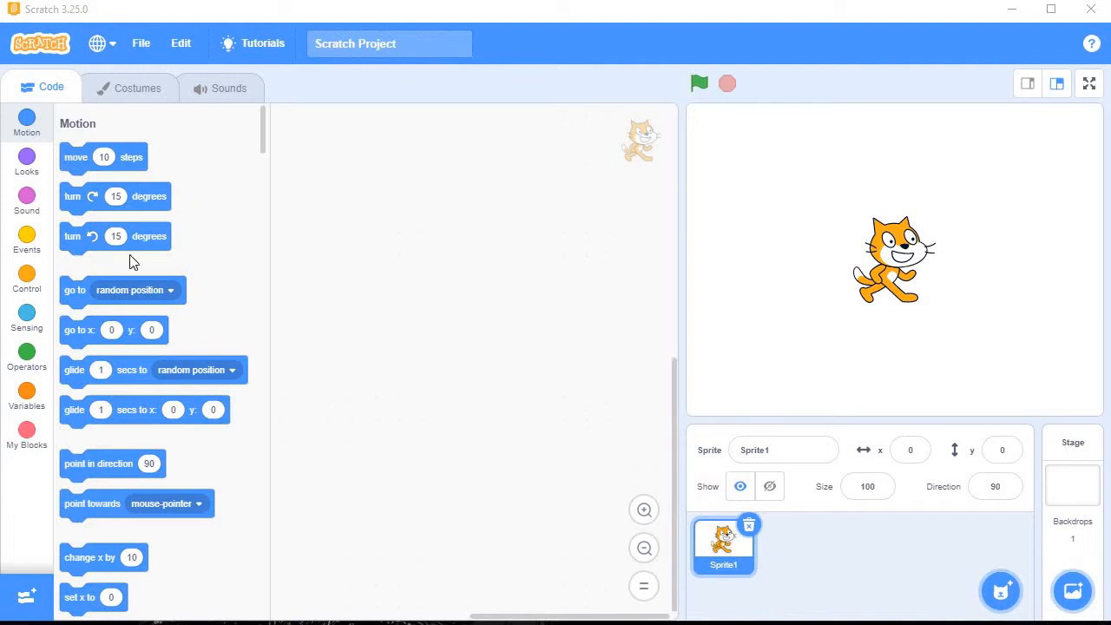
mouse_move(98, 263)
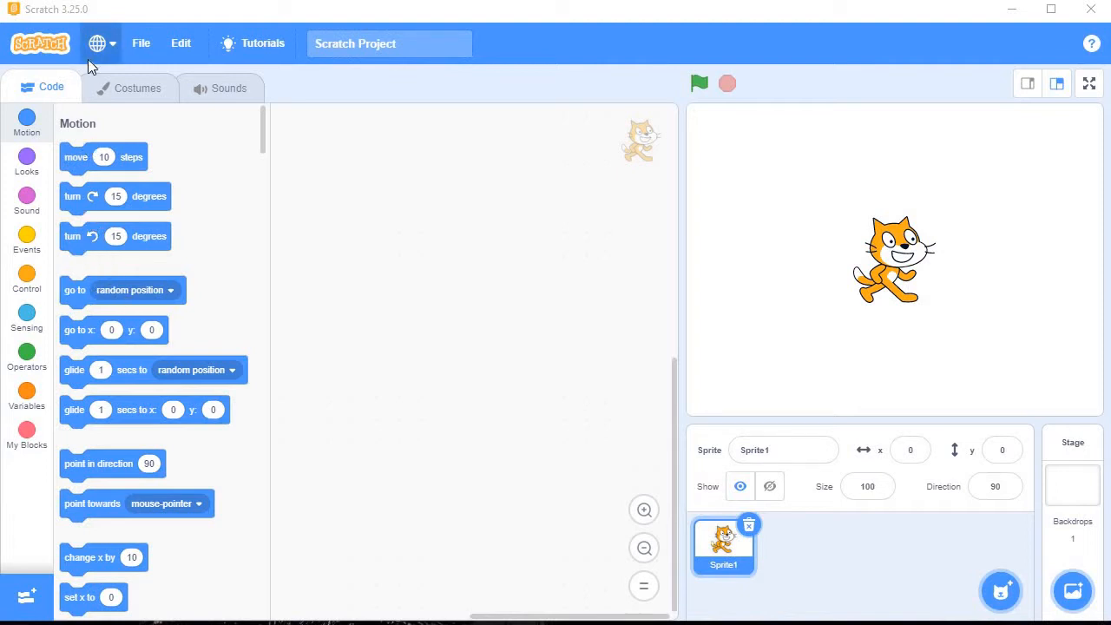
mouse_move(169, 23)
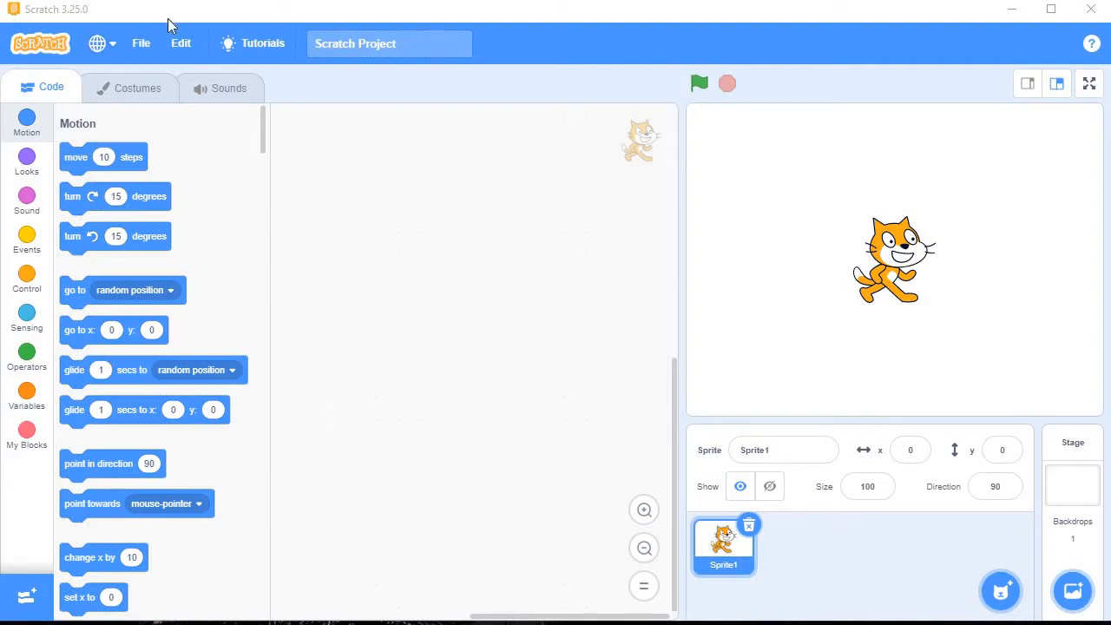
mouse_move(809, 11)
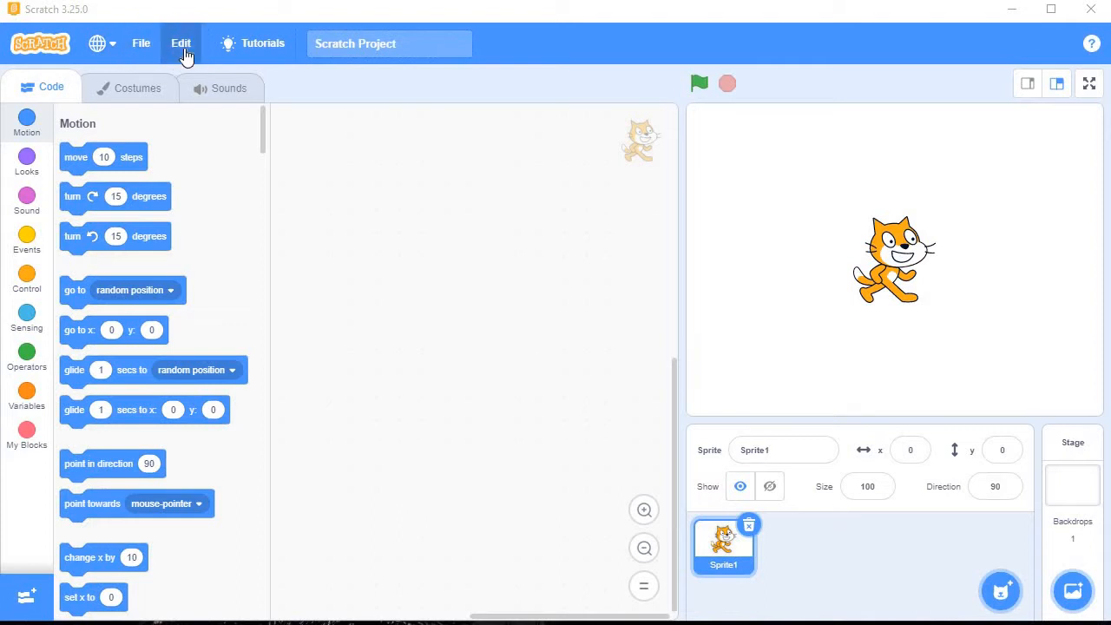
mouse_move(7, 39)
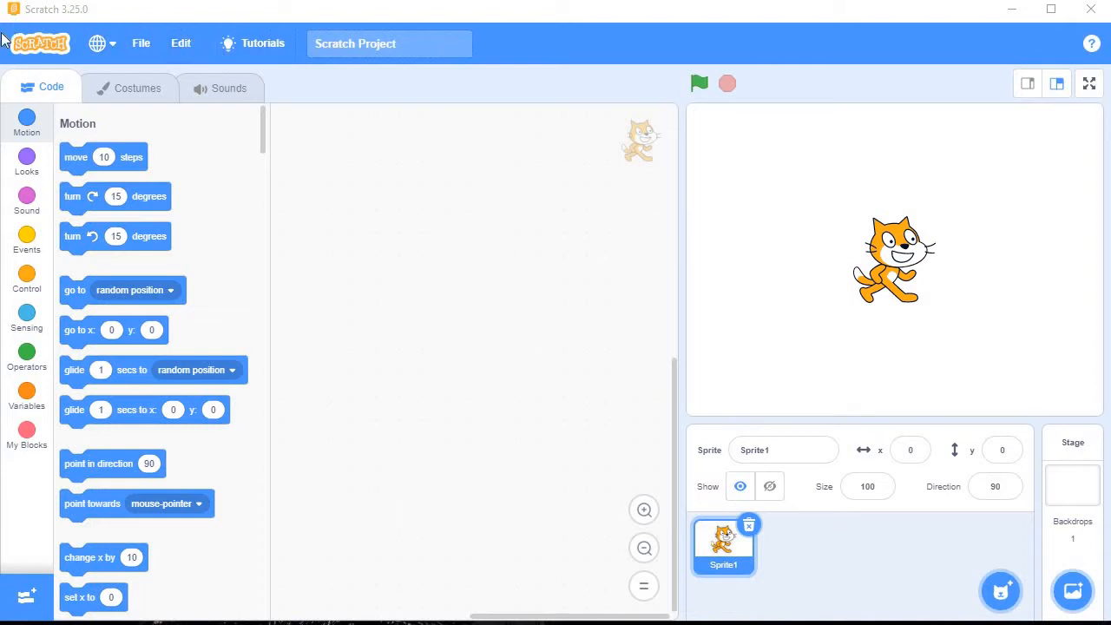
mouse_move(27, 243)
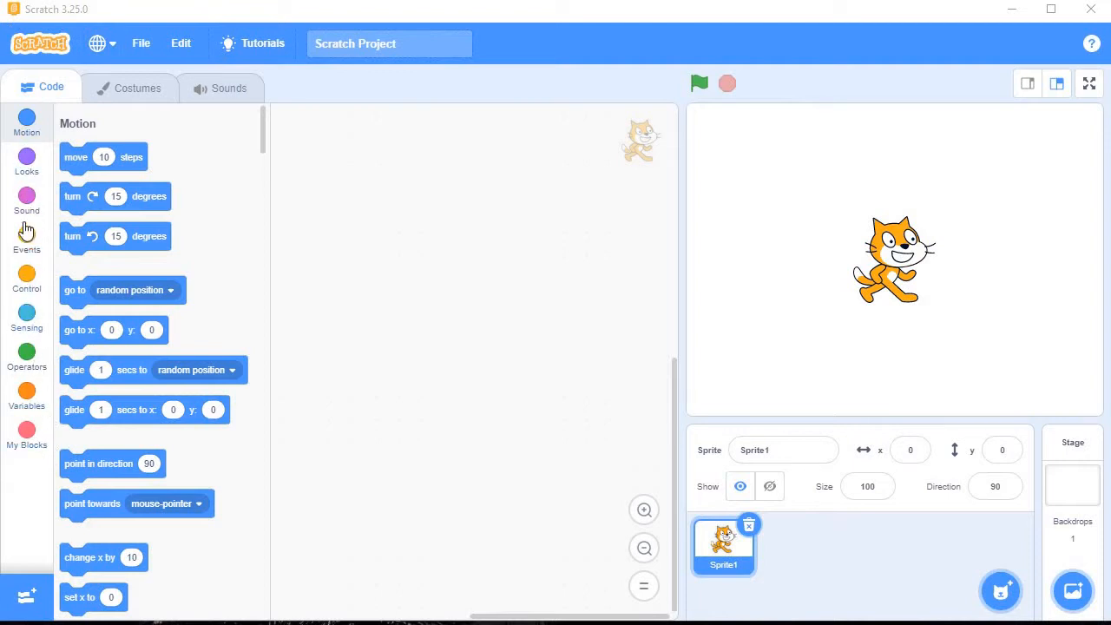
mouse_move(36, 241)
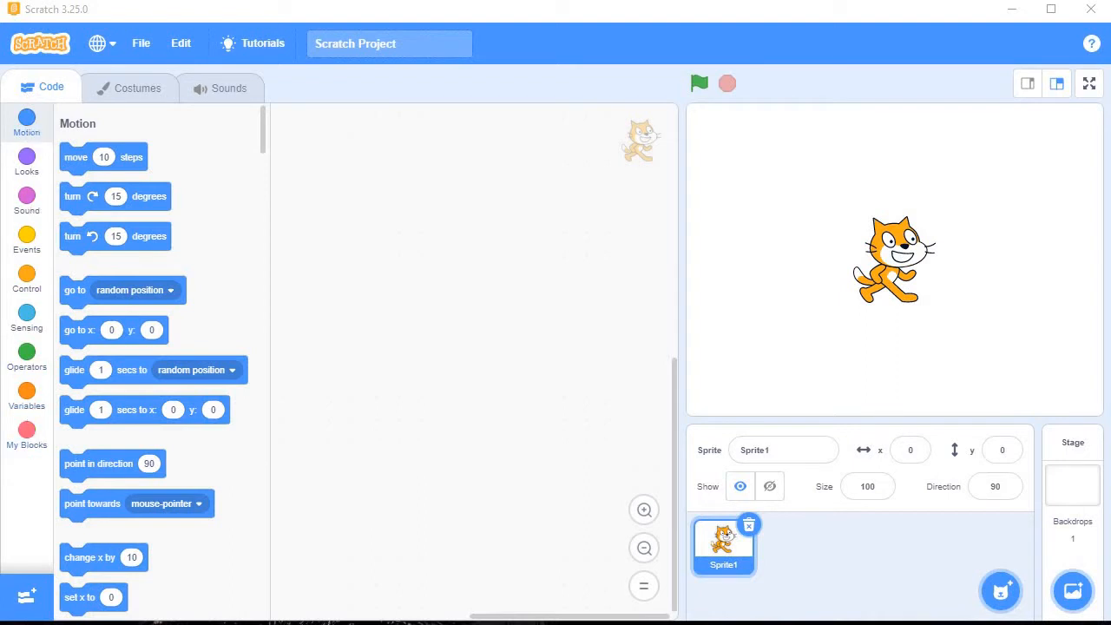
mouse_move(27, 201)
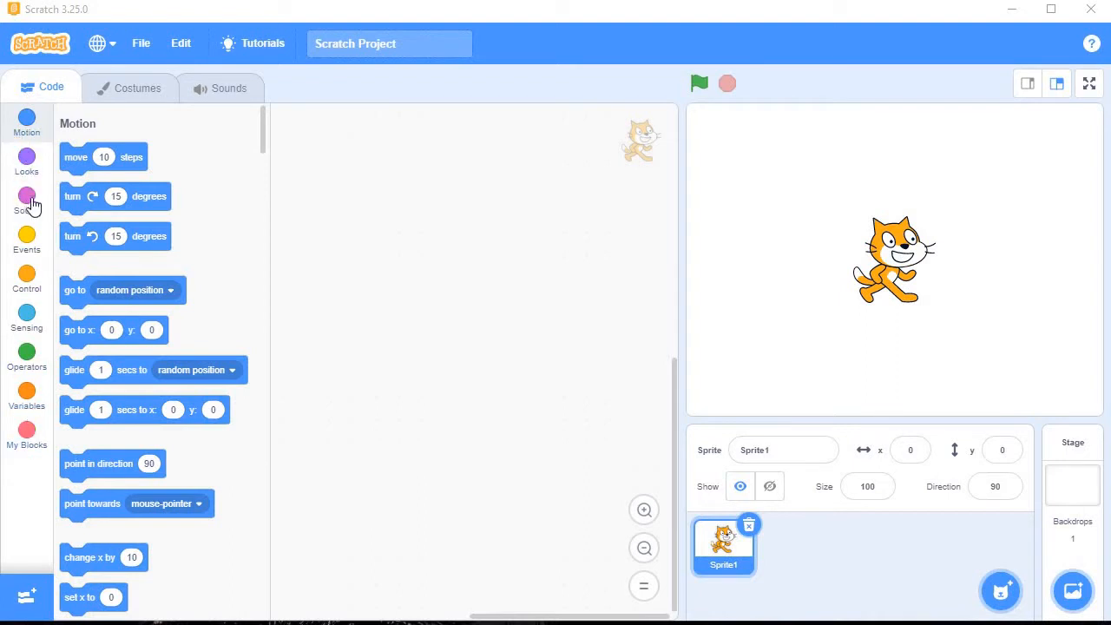
mouse_move(37, 298)
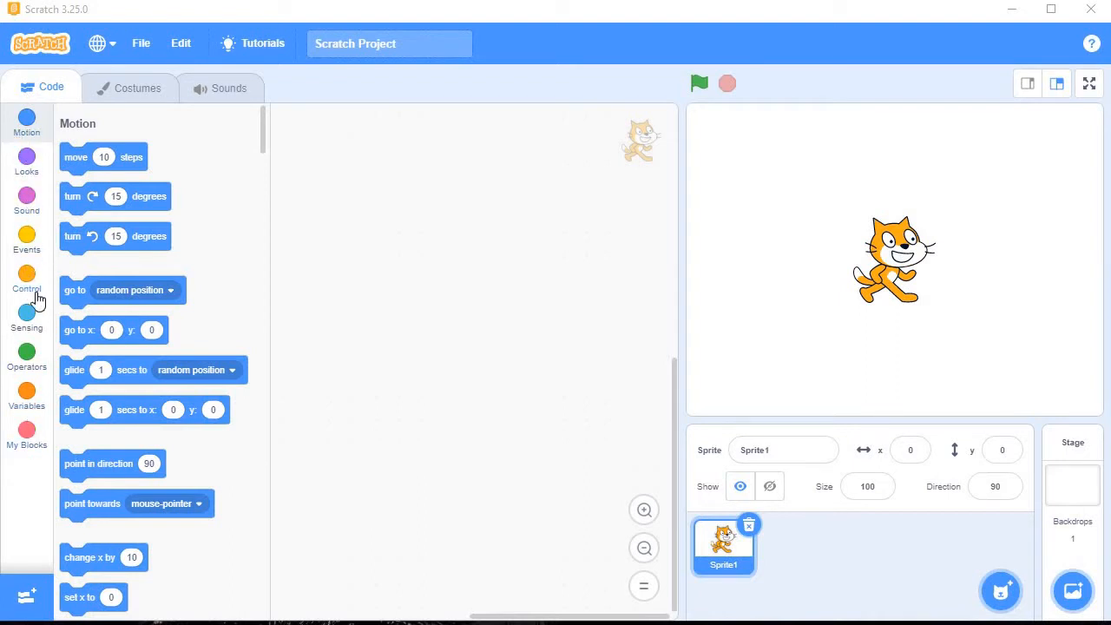
mouse_move(27, 427)
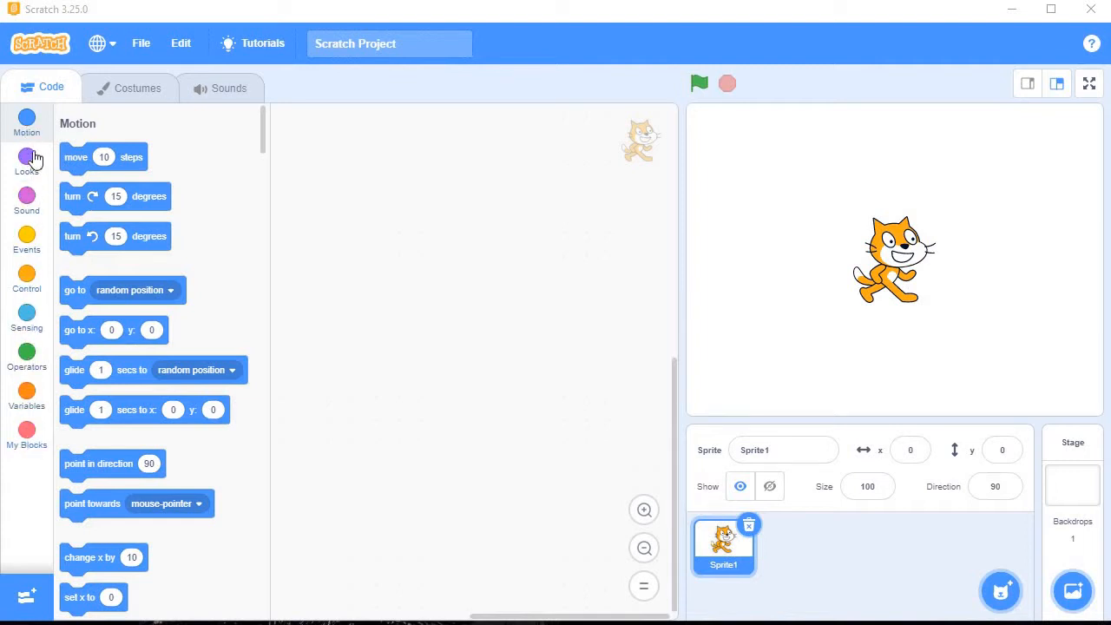
mouse_move(29, 125)
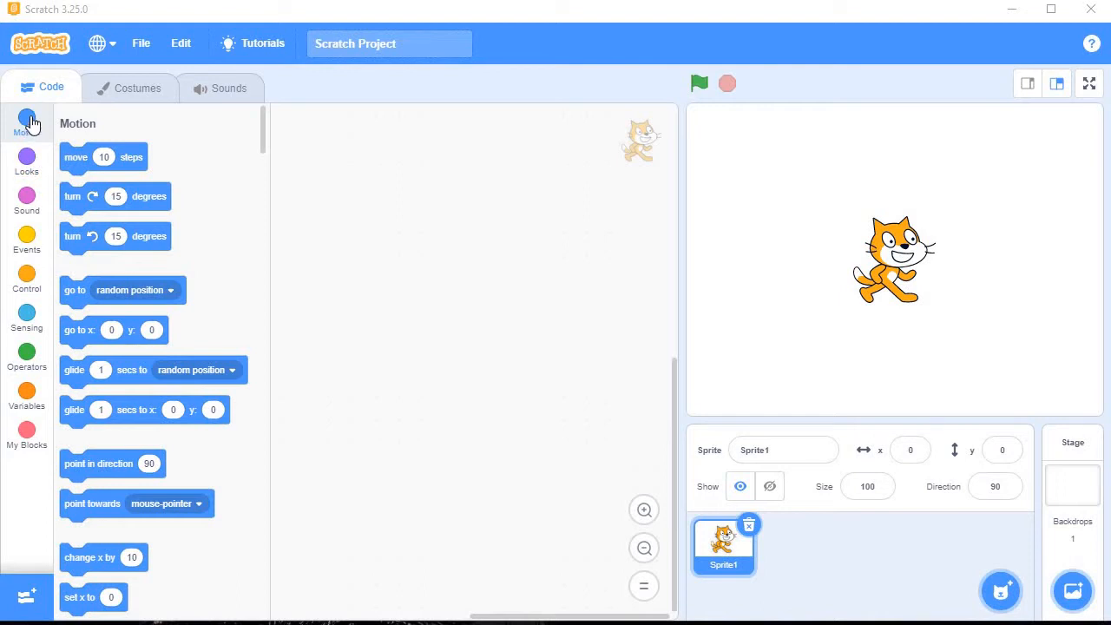
mouse_move(122, 157)
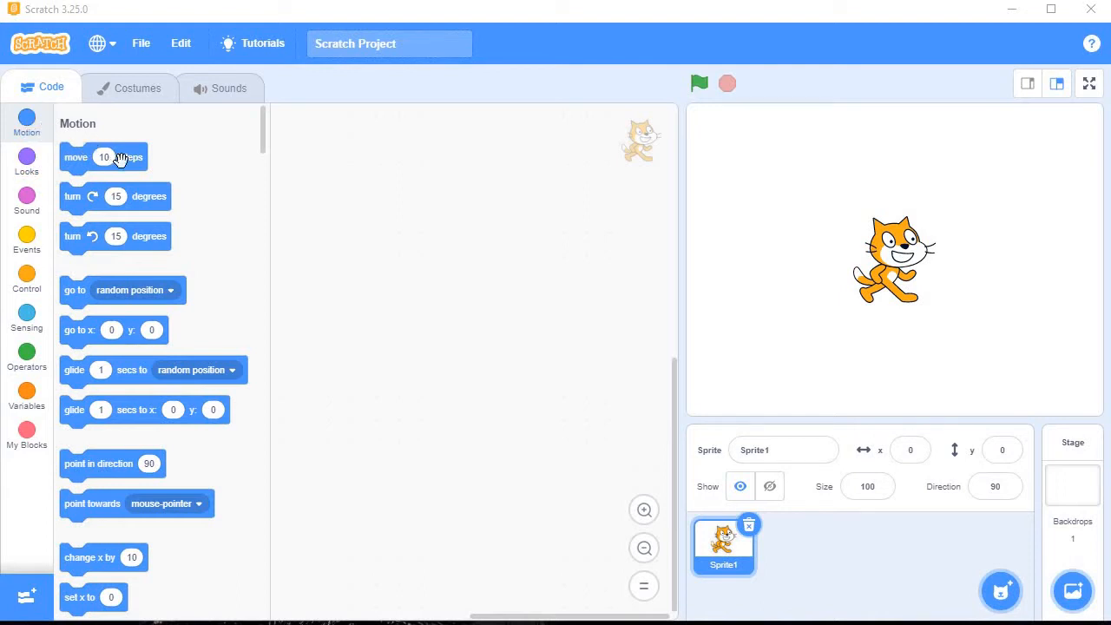
mouse_move(130, 154)
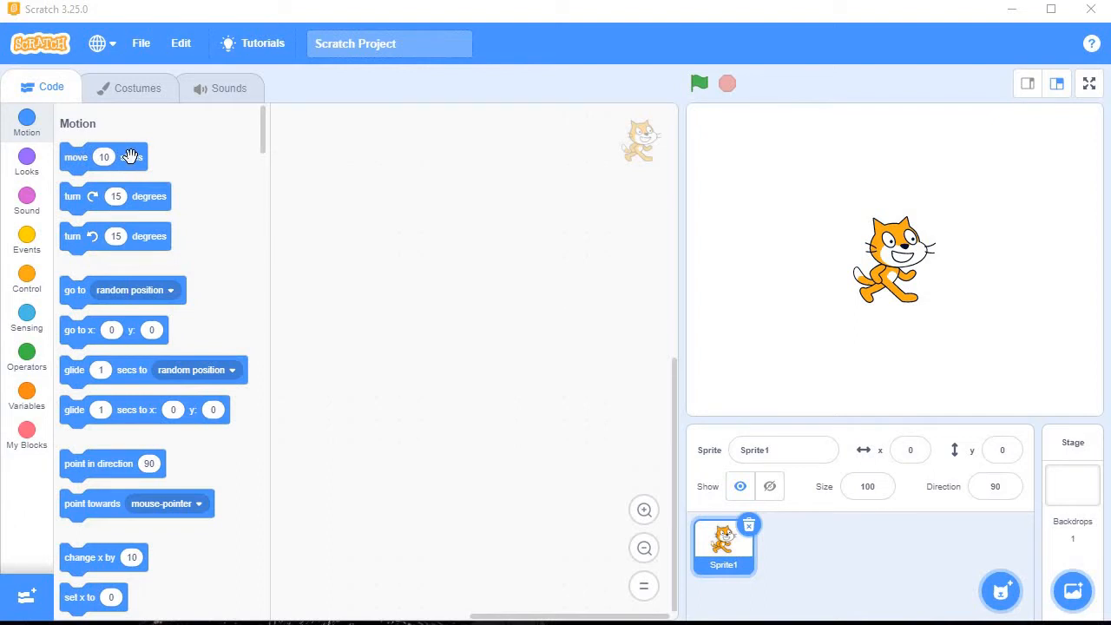
mouse_move(124, 155)
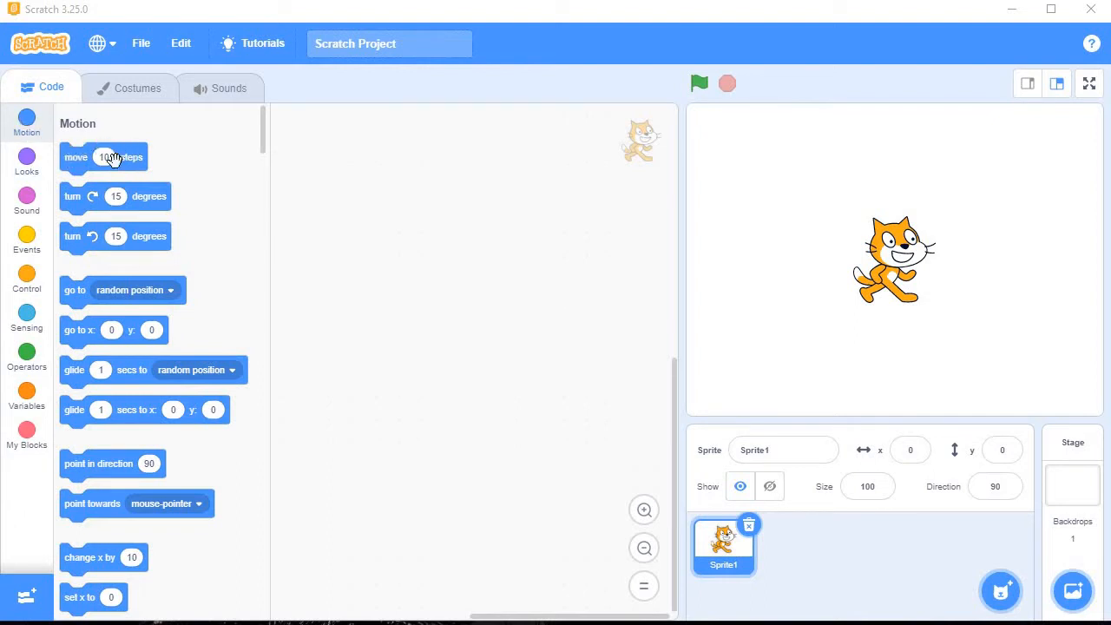
- Glance at the Looks and Sound blocks, then add the Pen extension from the extensions library
left_click(26, 159)
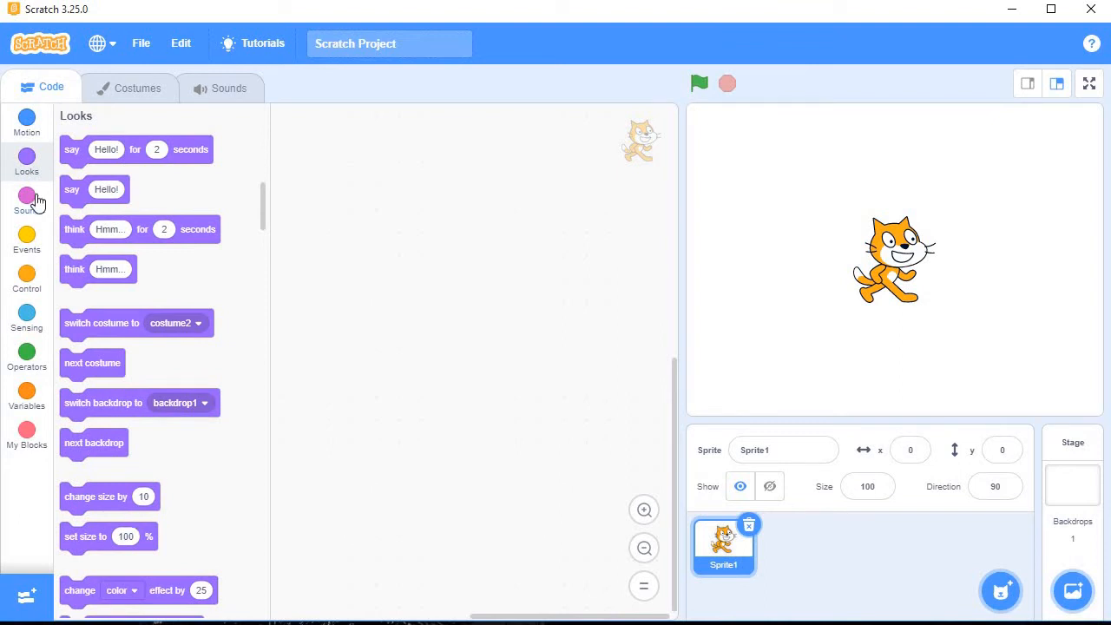
left_click(27, 196)
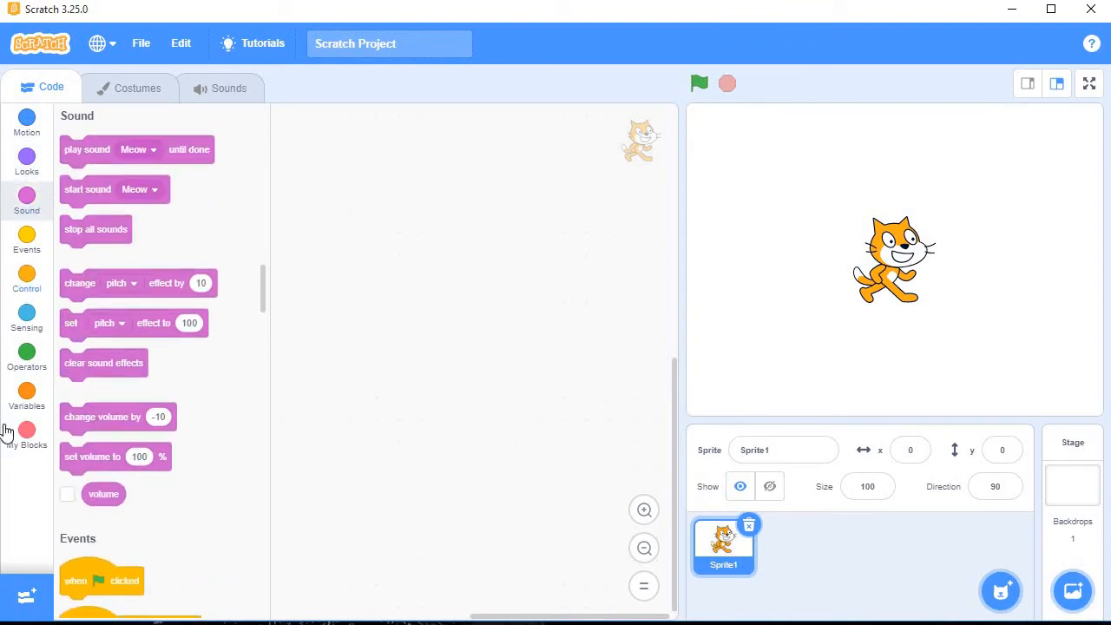
mouse_move(48, 451)
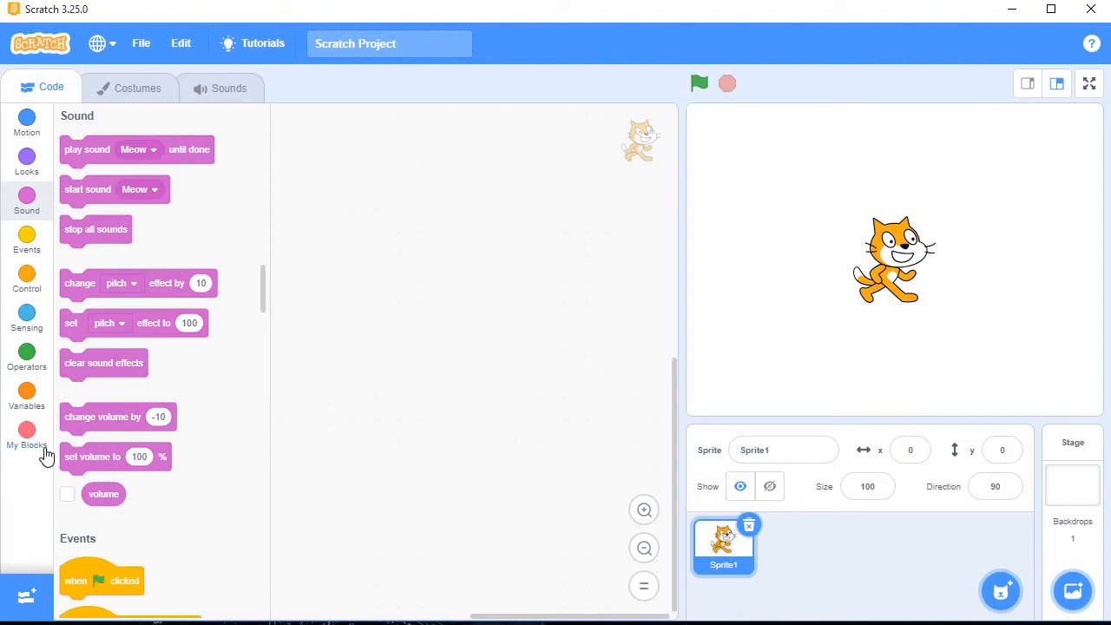
mouse_move(32, 597)
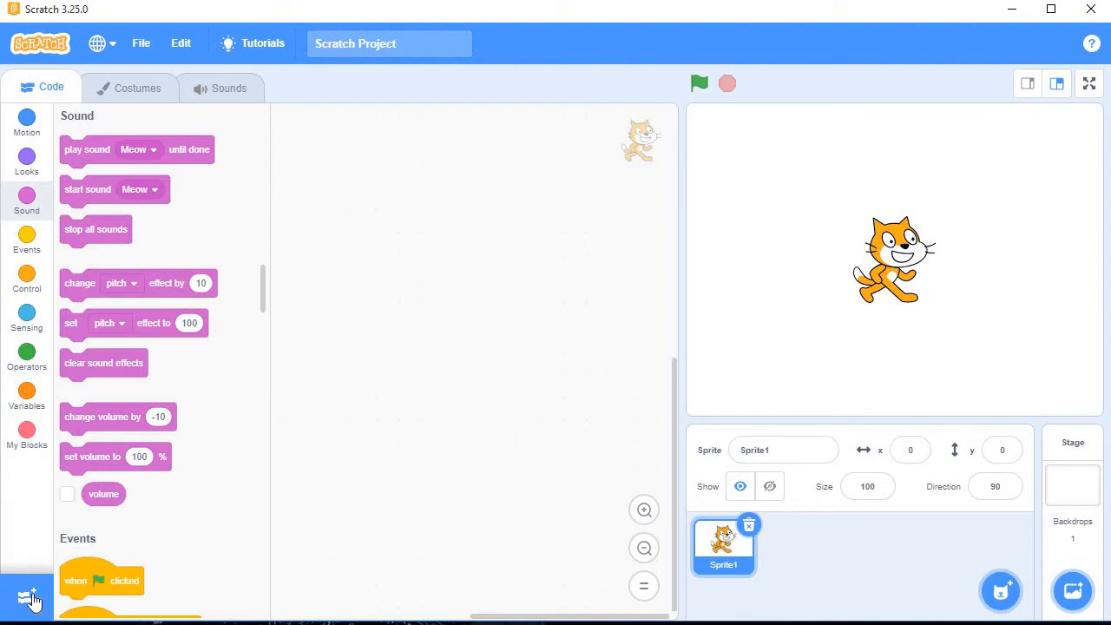
mouse_move(26, 597)
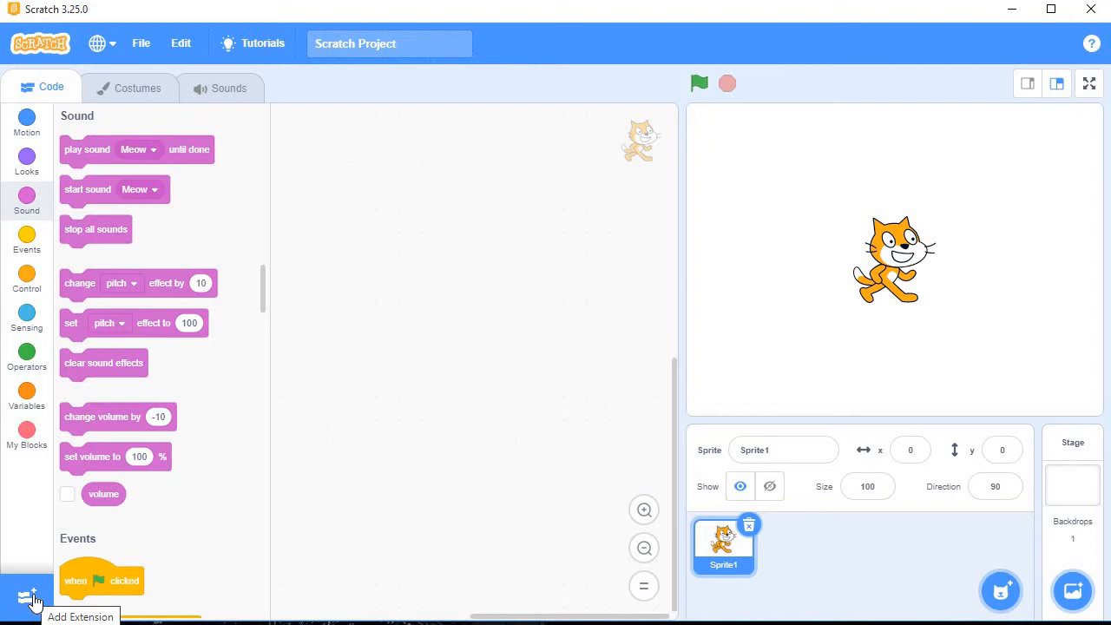
left_click(21, 595)
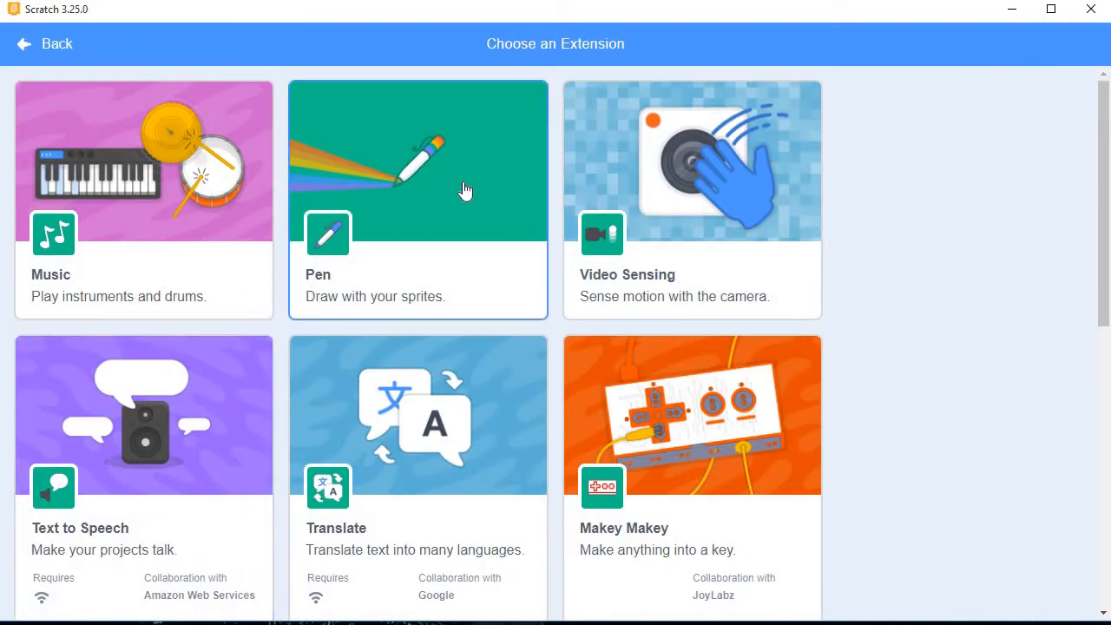
mouse_move(456, 192)
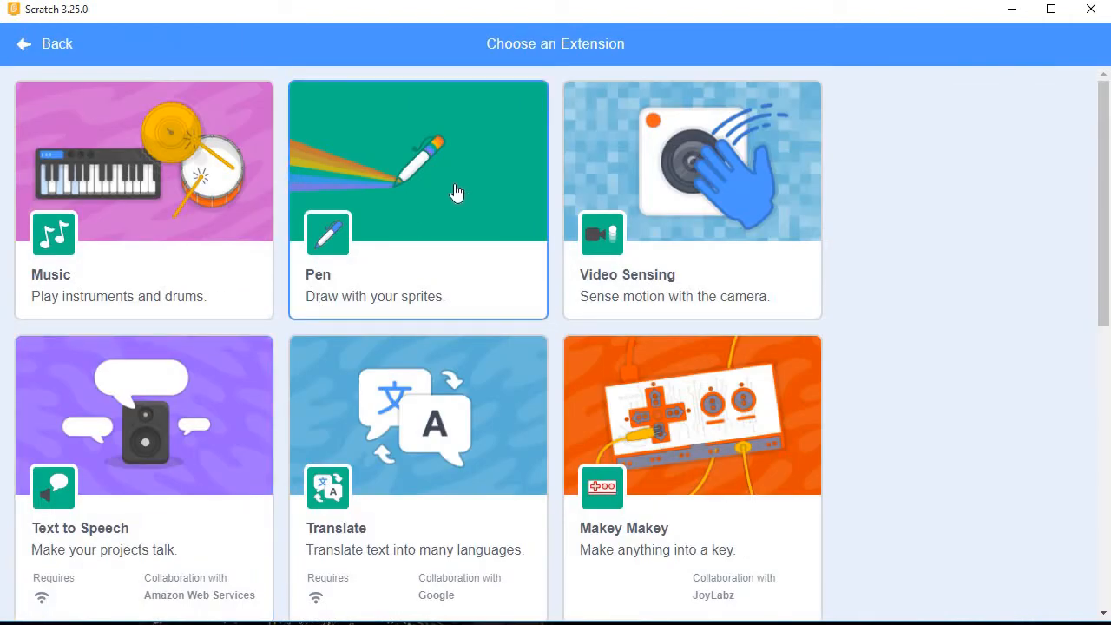
left_click(418, 199)
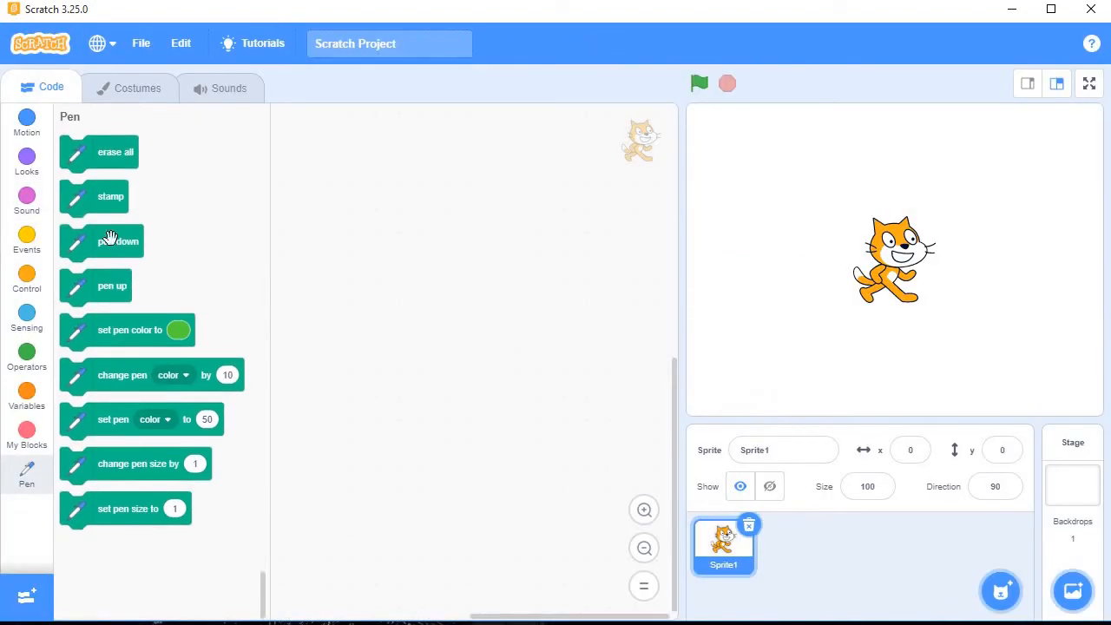
mouse_move(501, 164)
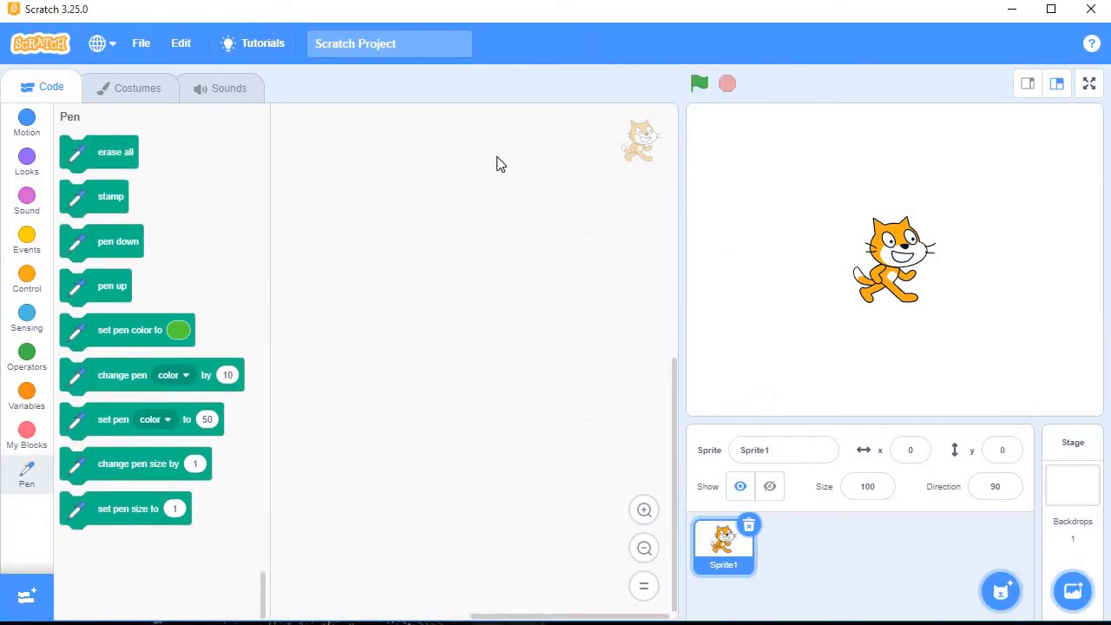
mouse_move(429, 411)
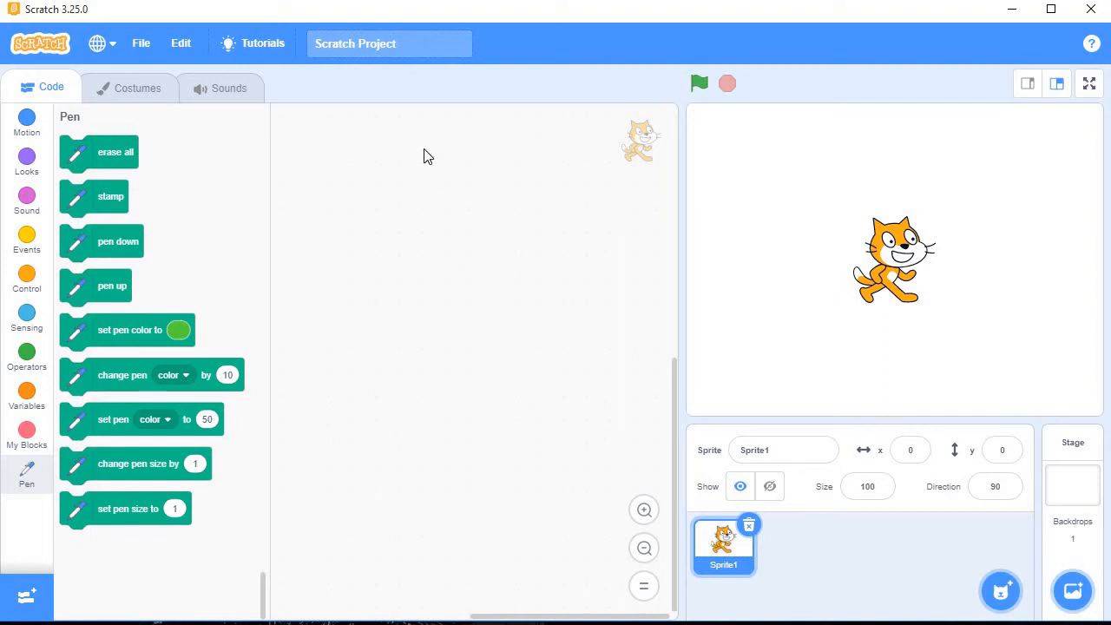
mouse_move(574, 294)
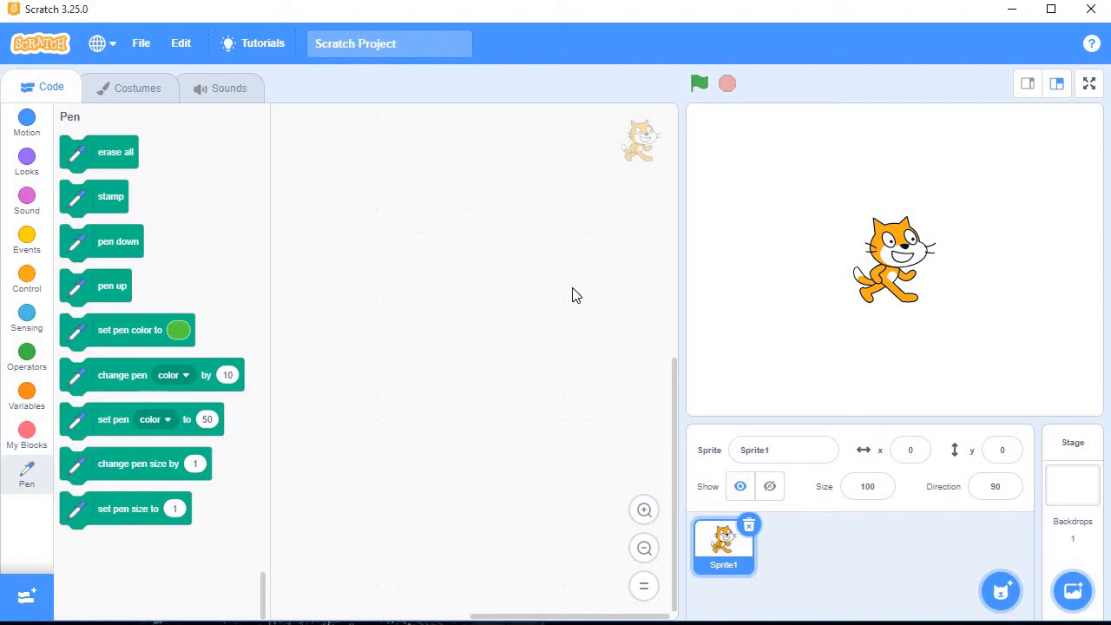
mouse_move(1043, 139)
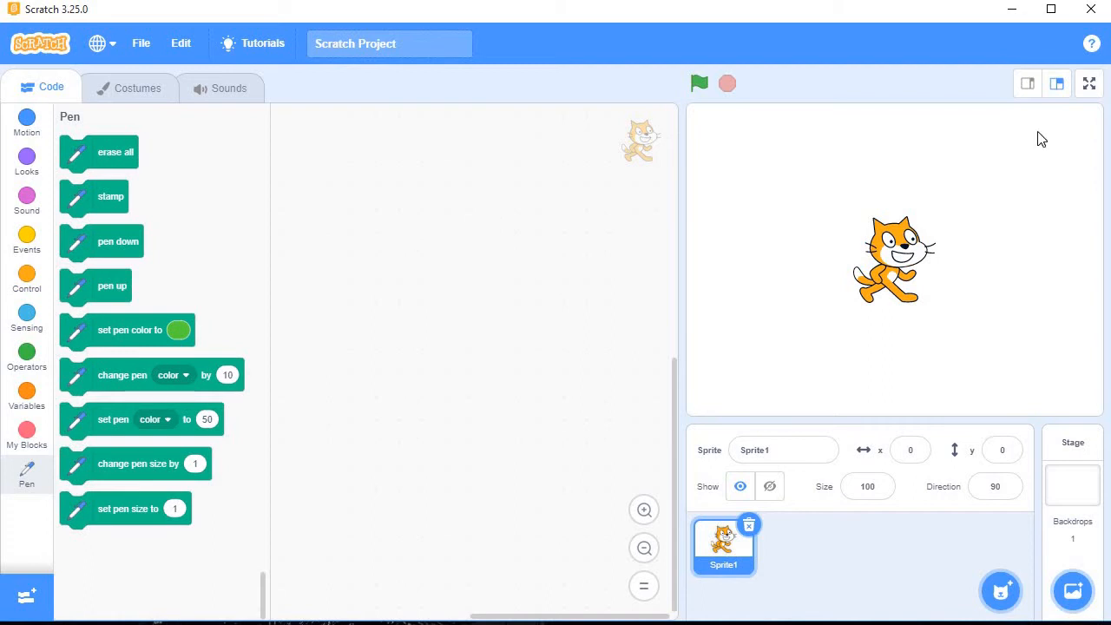
mouse_move(970, 129)
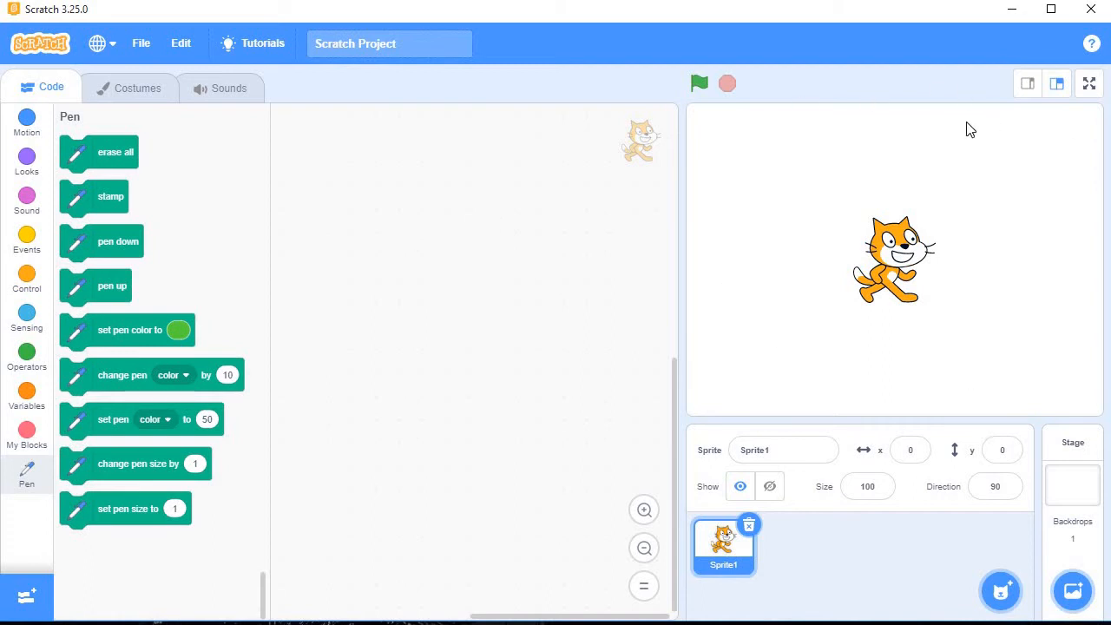
mouse_move(944, 265)
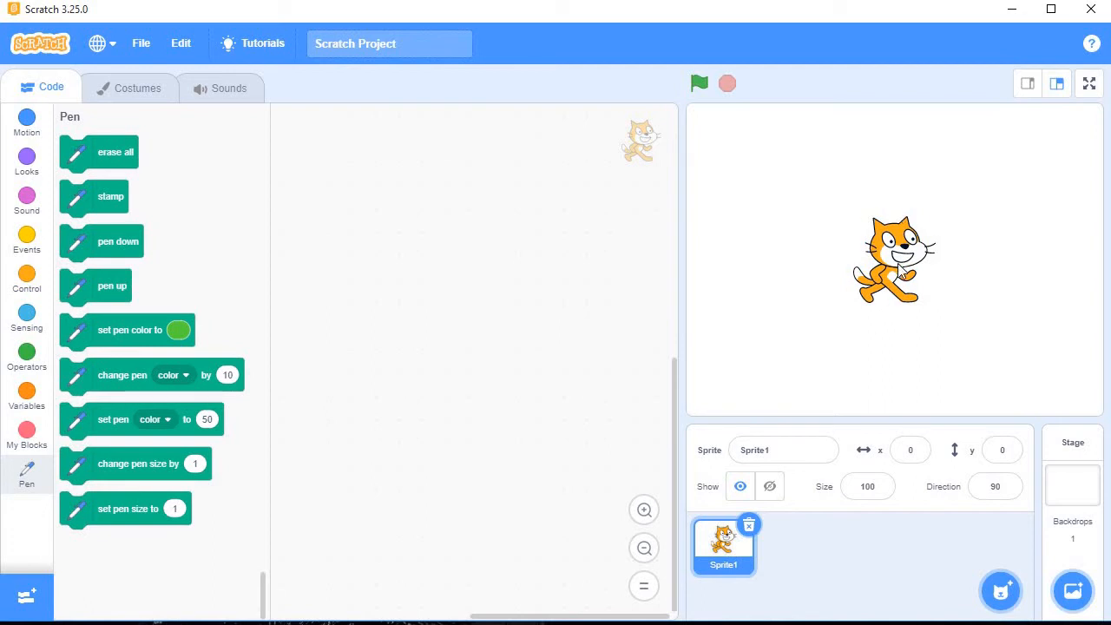
mouse_move(920, 269)
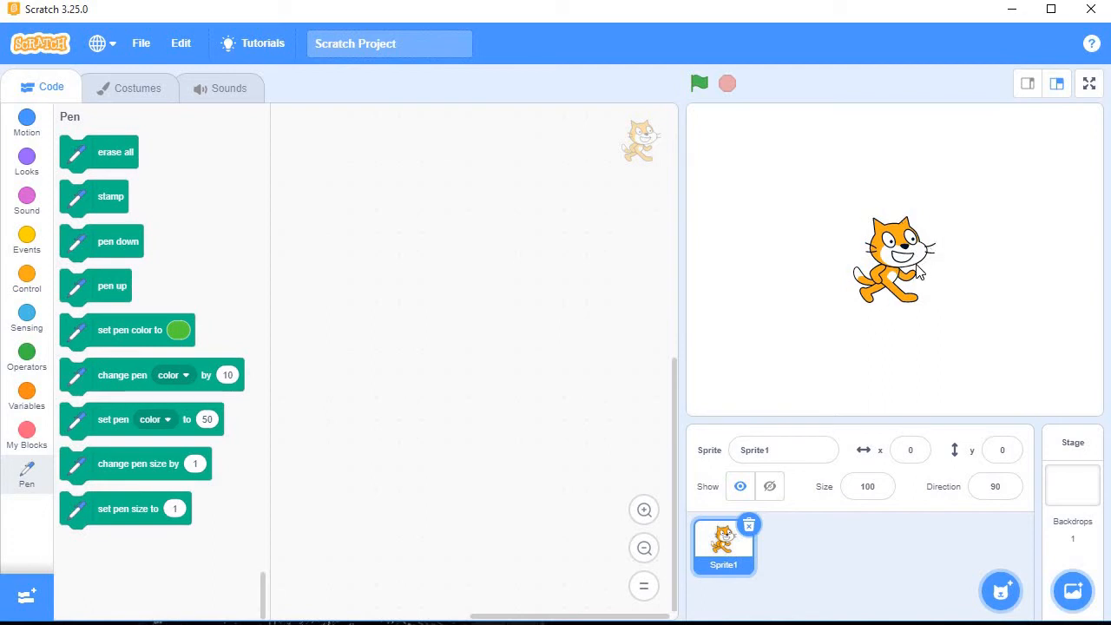
mouse_move(752, 529)
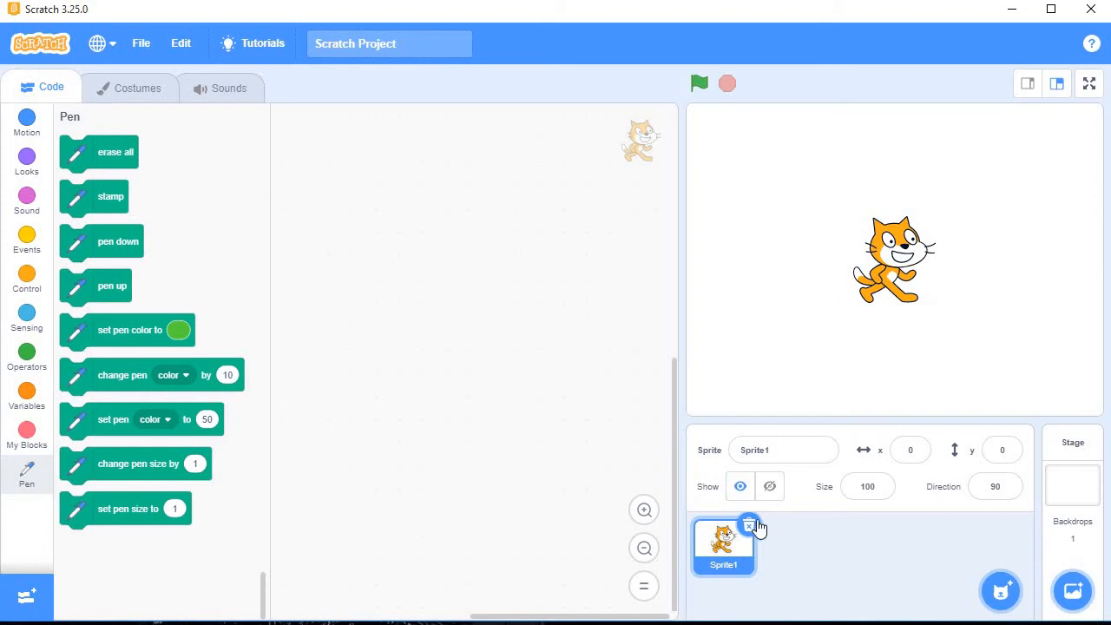
mouse_move(896, 282)
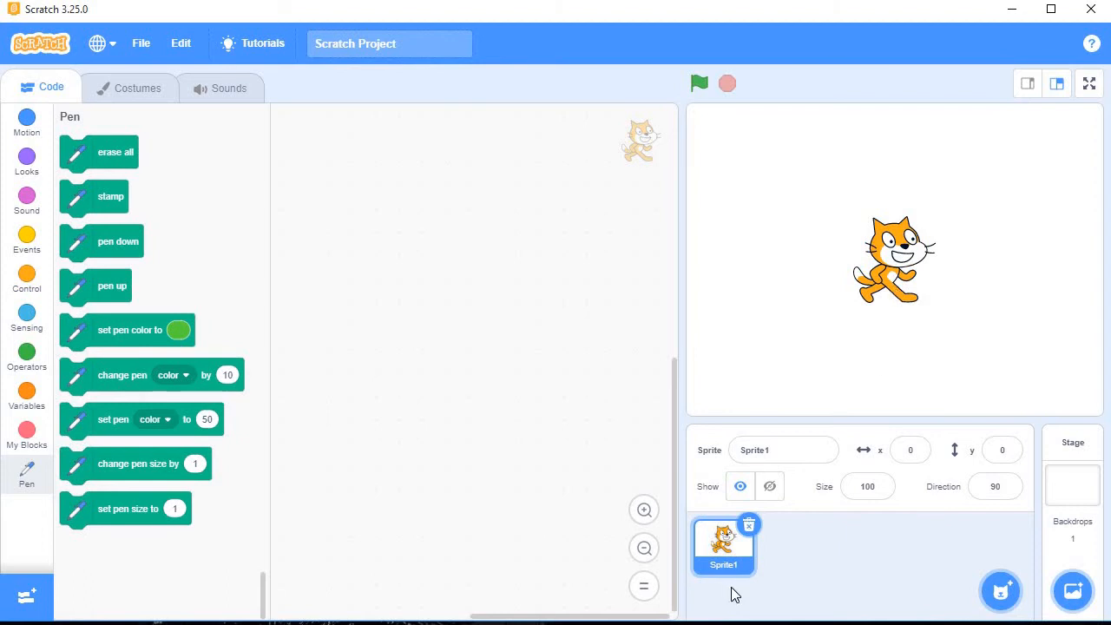
mouse_move(948, 126)
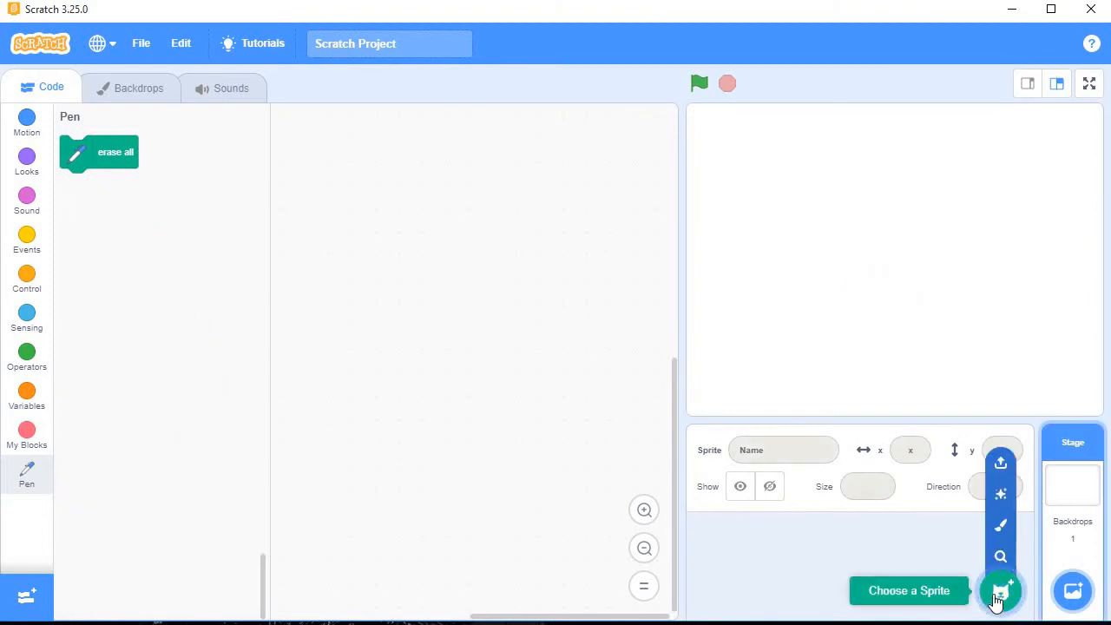
- Open the sprite library and scroll down toward the Butterfly 1 sprite
left_click(1000, 602)
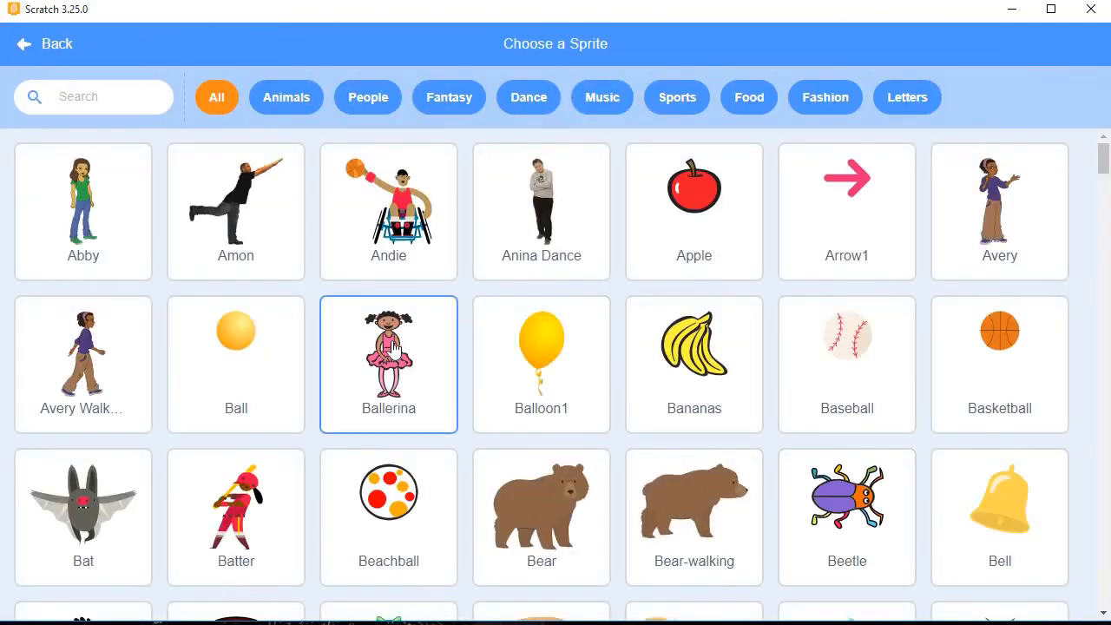
scroll("down", 3)
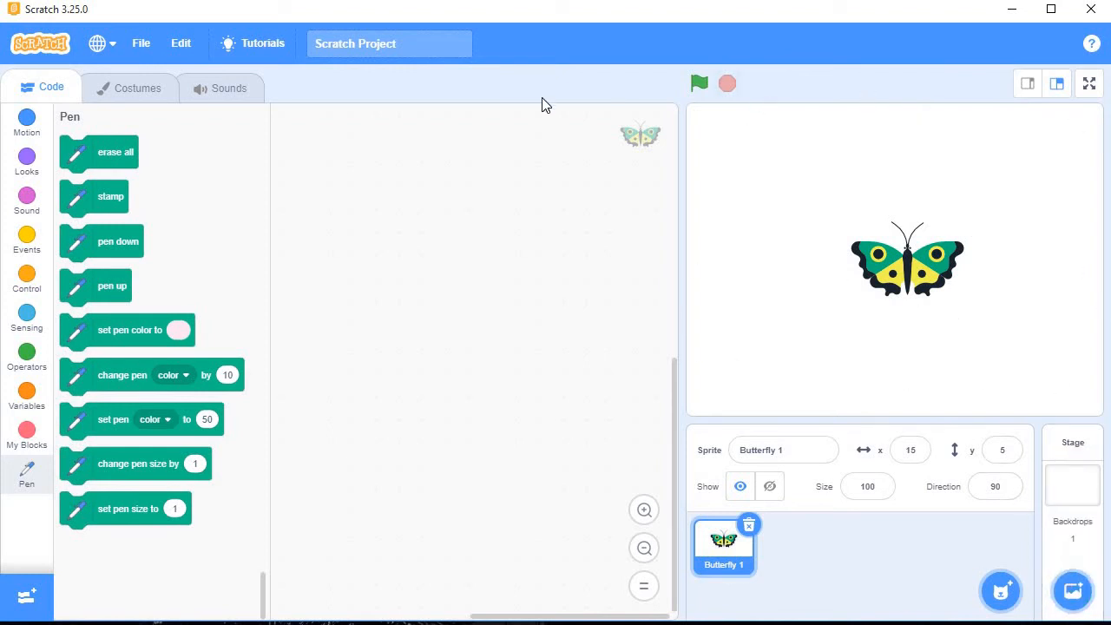
mouse_move(784, 115)
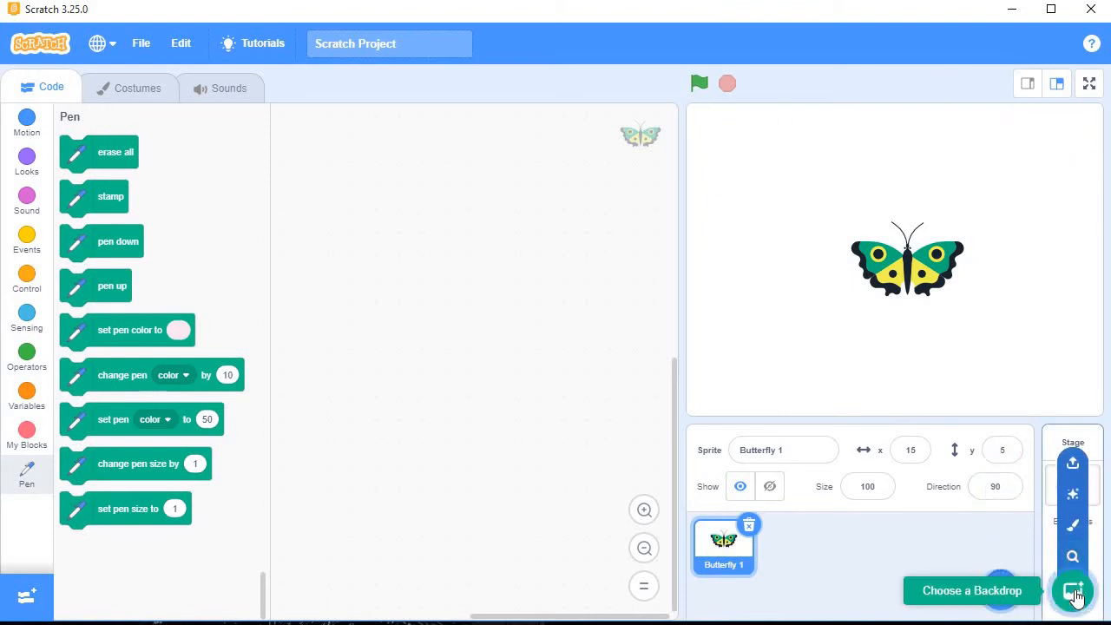
mouse_move(1073, 600)
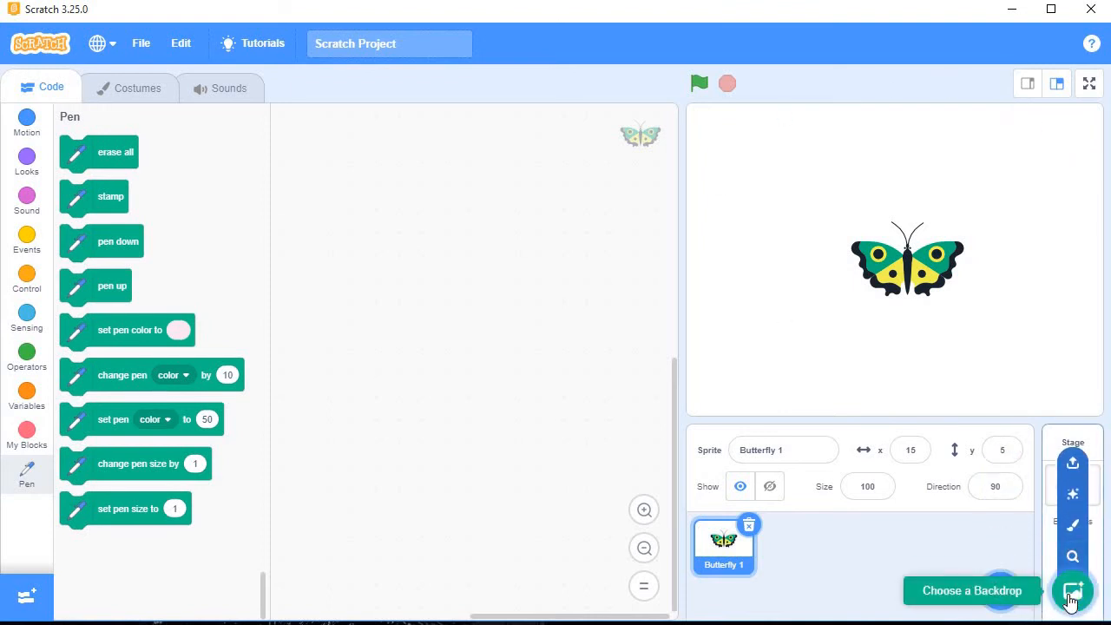
- Open the backdrop library and scroll through it to find Blue Sky
left_click(1073, 601)
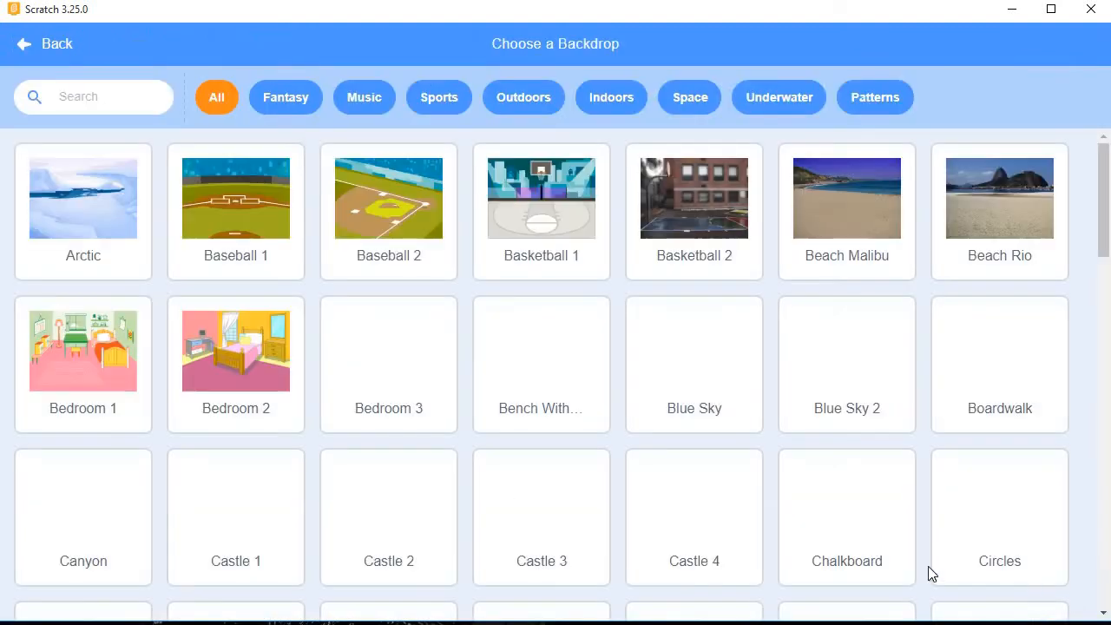
scroll("down", 3)
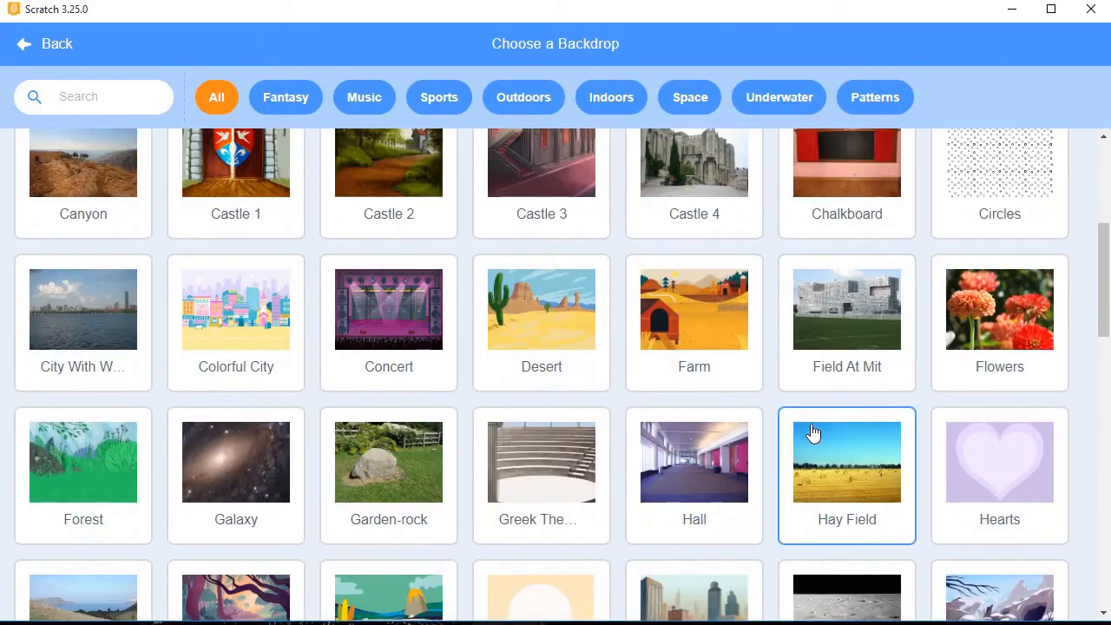
scroll("down", 3)
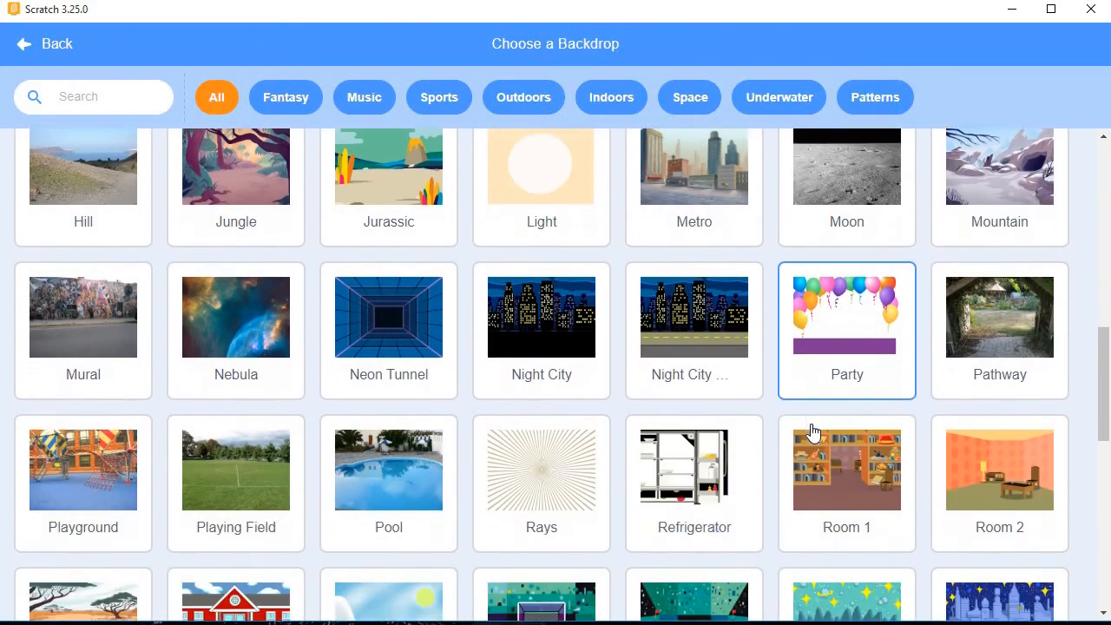
scroll("down", 3)
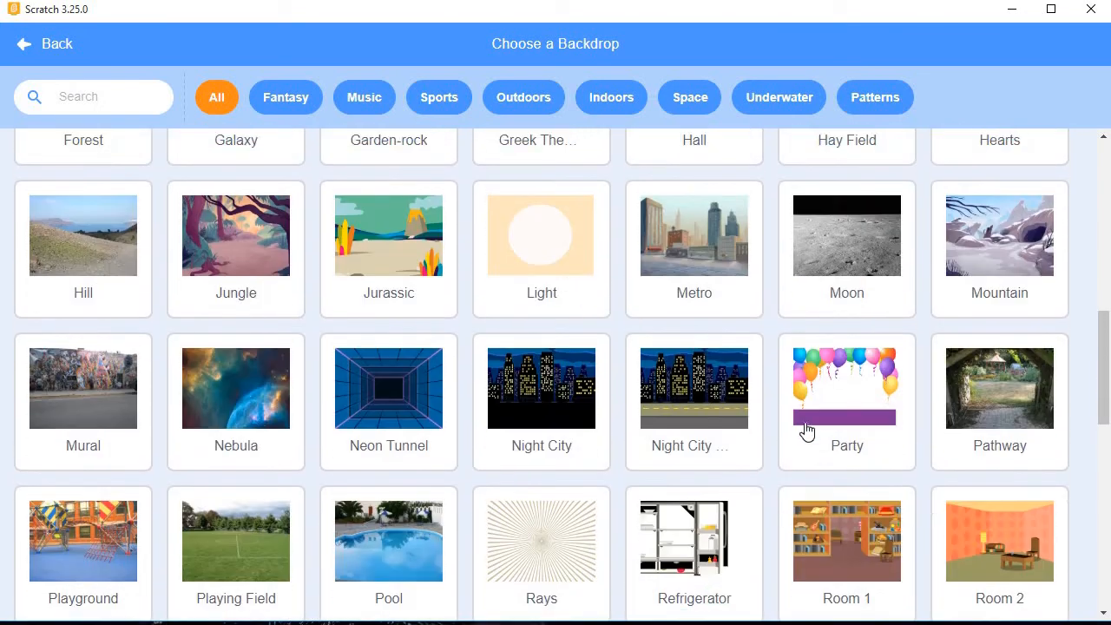
scroll("up", 3)
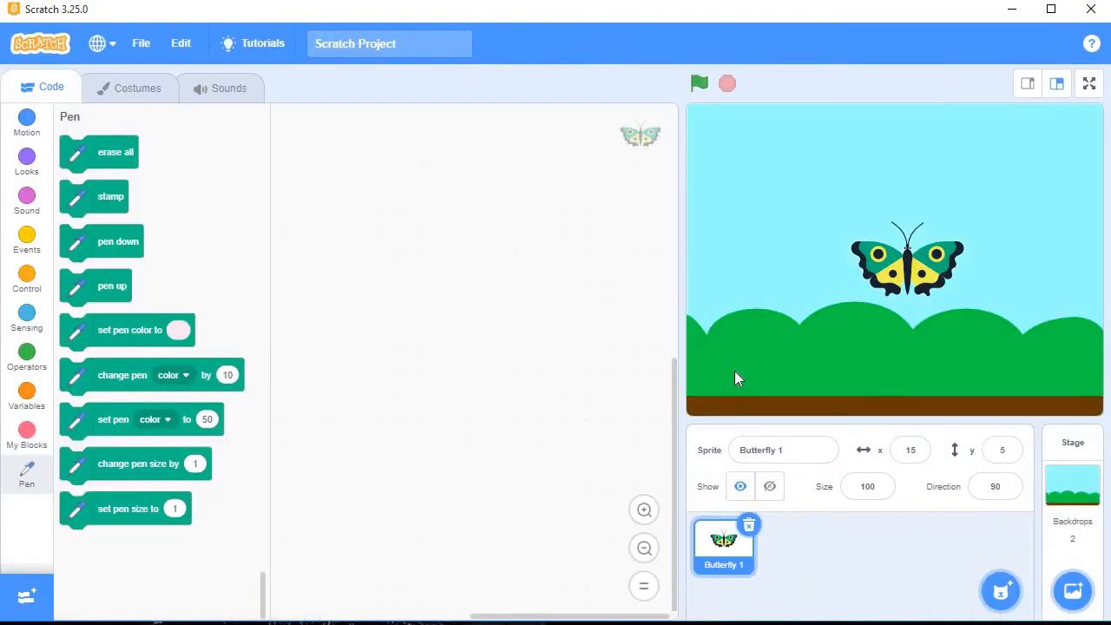
mouse_move(845, 153)
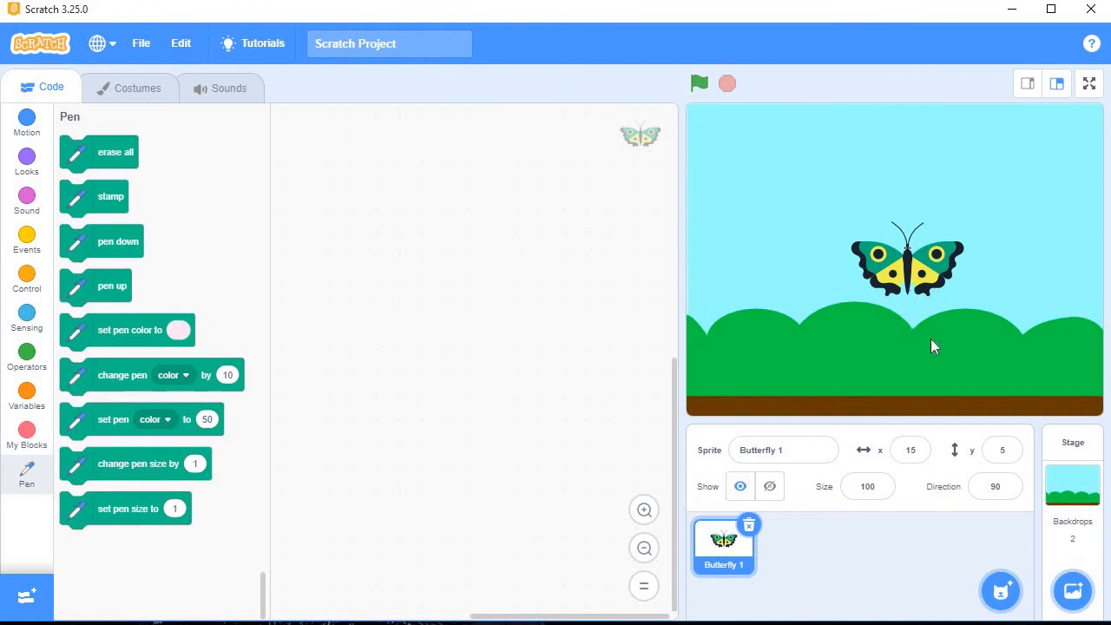
mouse_move(940, 465)
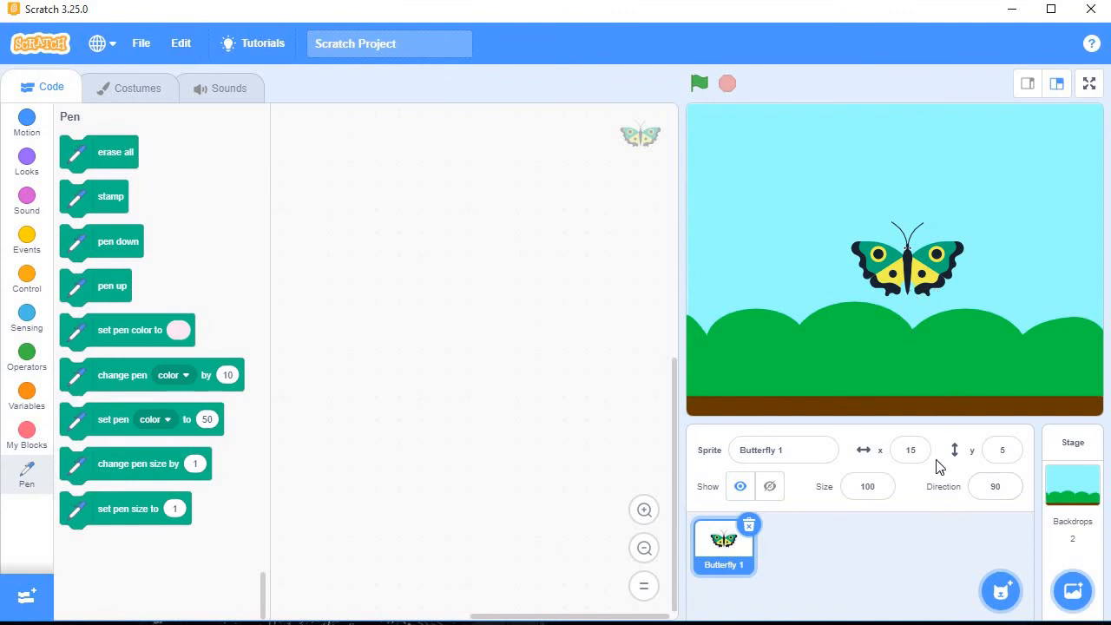
mouse_move(1075, 486)
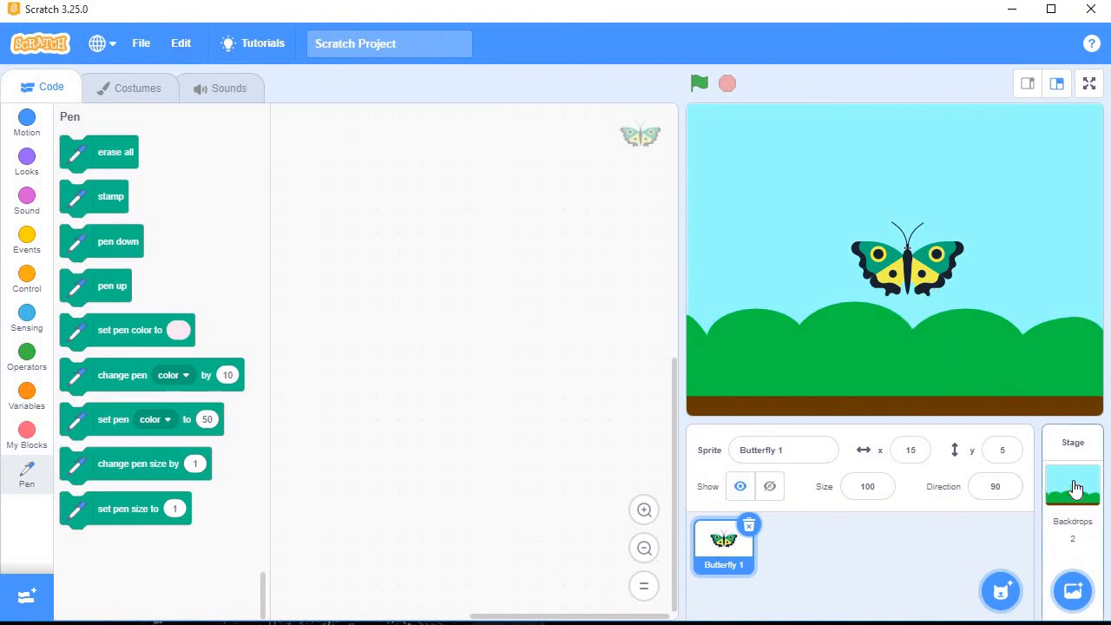